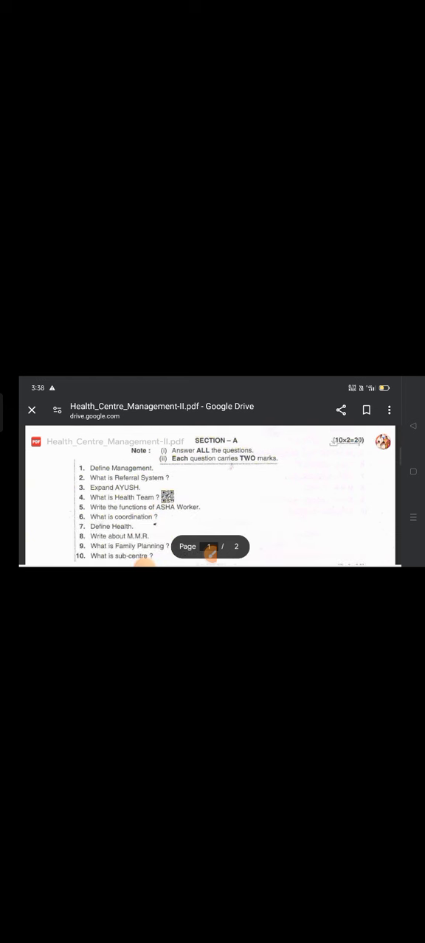
# Scroll through page 1's English questions until page 2's Telugu Section A appears.
pyautogui.scroll(3)
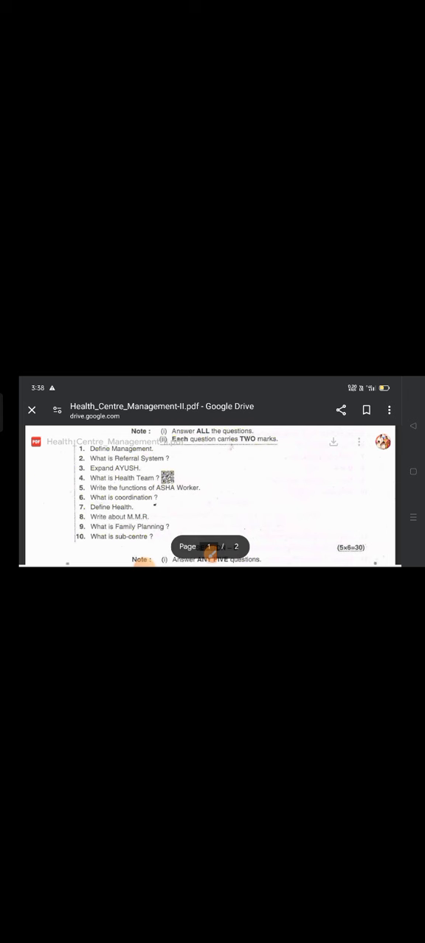
pyautogui.scroll(-3)
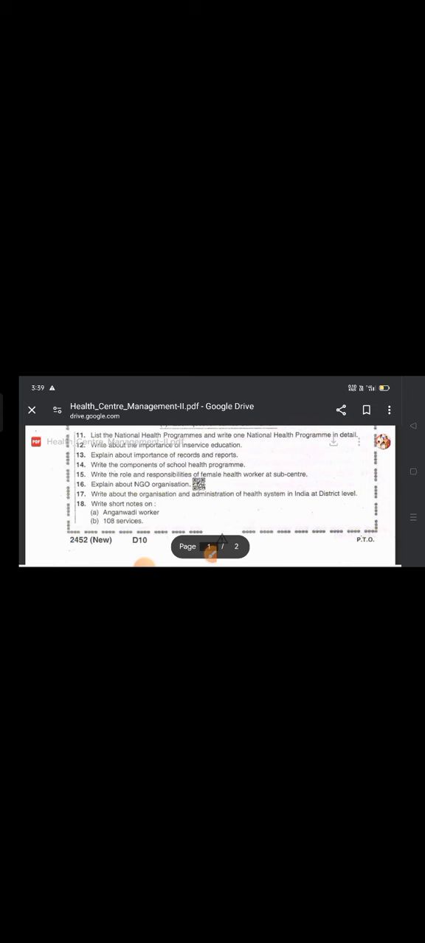
pyautogui.scroll(3)
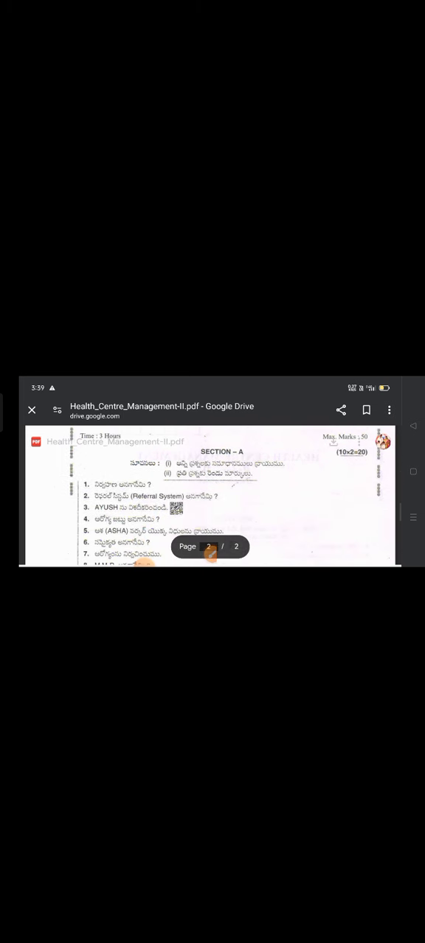
# Scroll page 2 down to questions 16–18 and the Anganwadi worker and 108 services notes.
pyautogui.scroll(3)
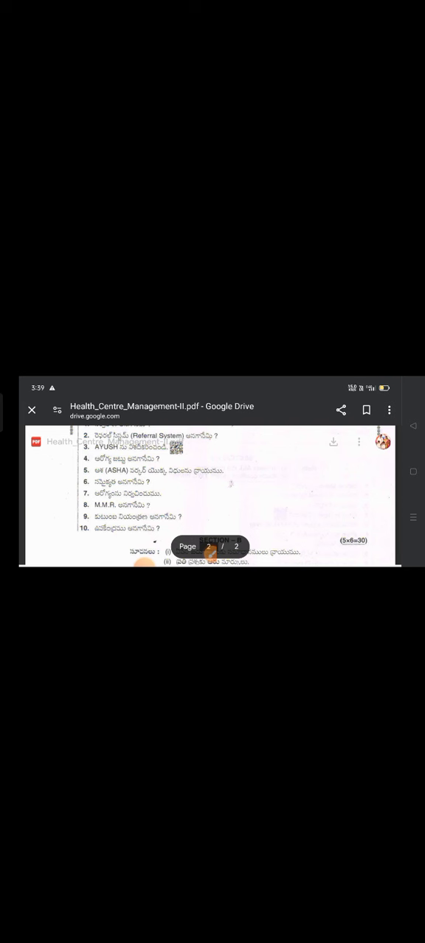
pyautogui.scroll(-3)
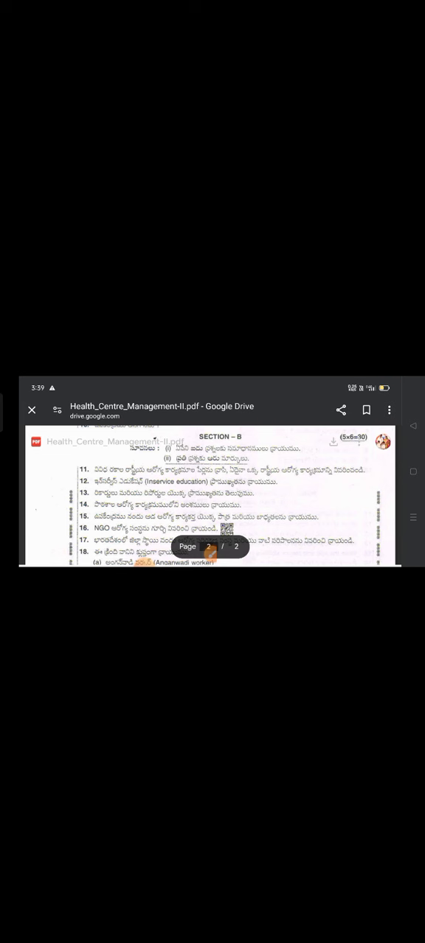
pyautogui.scroll(3)
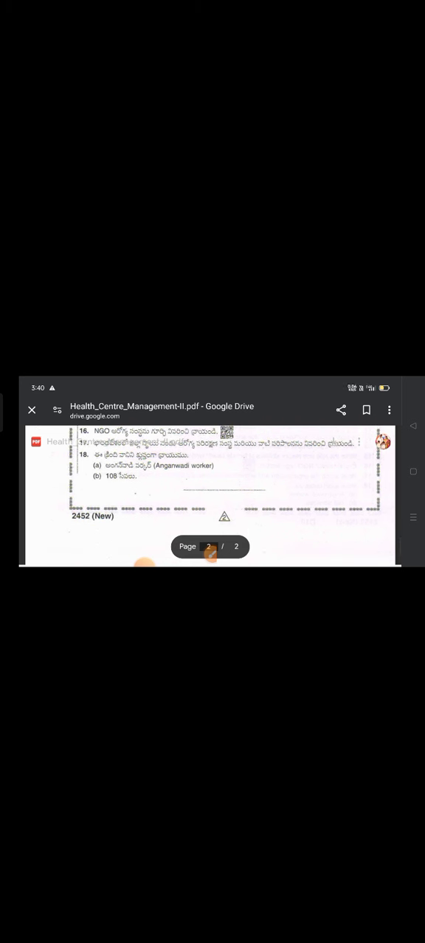
pyautogui.click(144, 554)
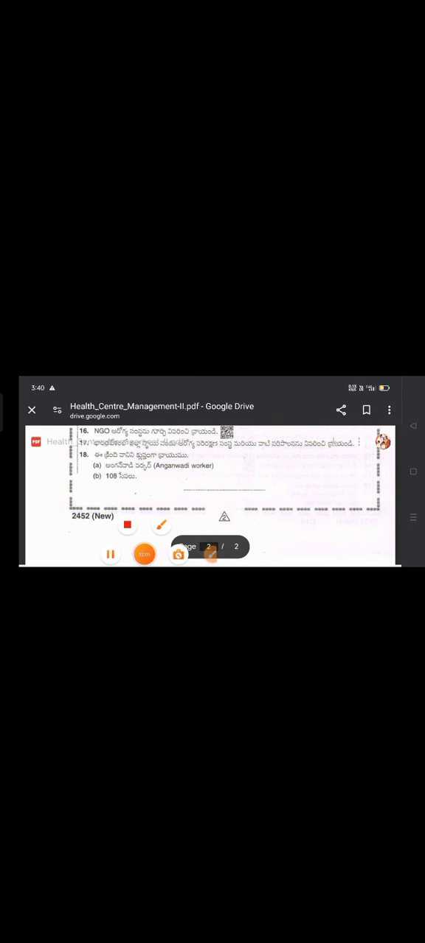